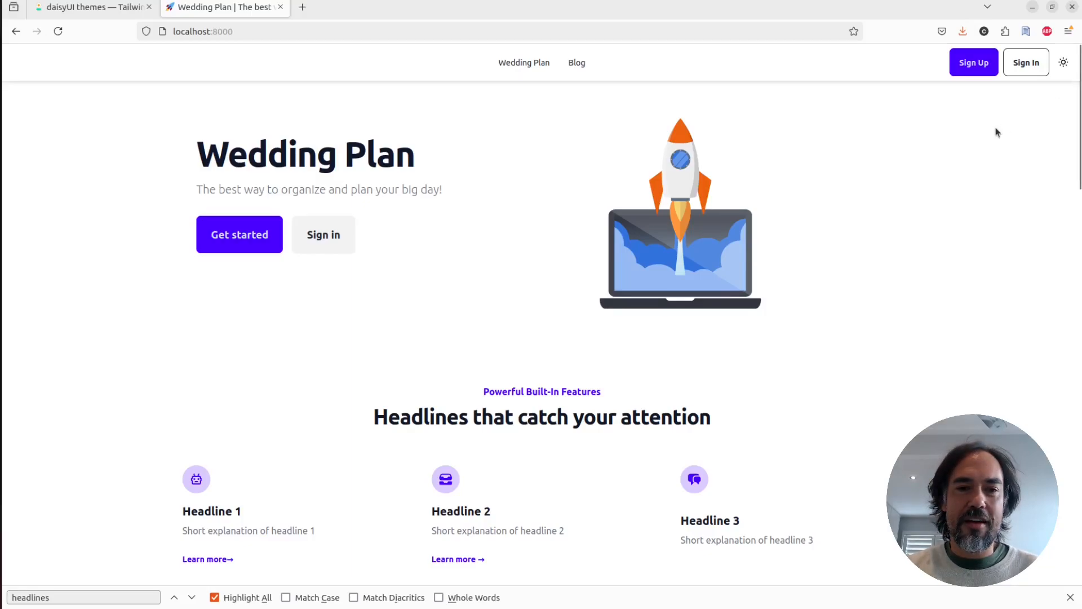
{"action": "mouse_move", "coordinate": [1052, 98]}
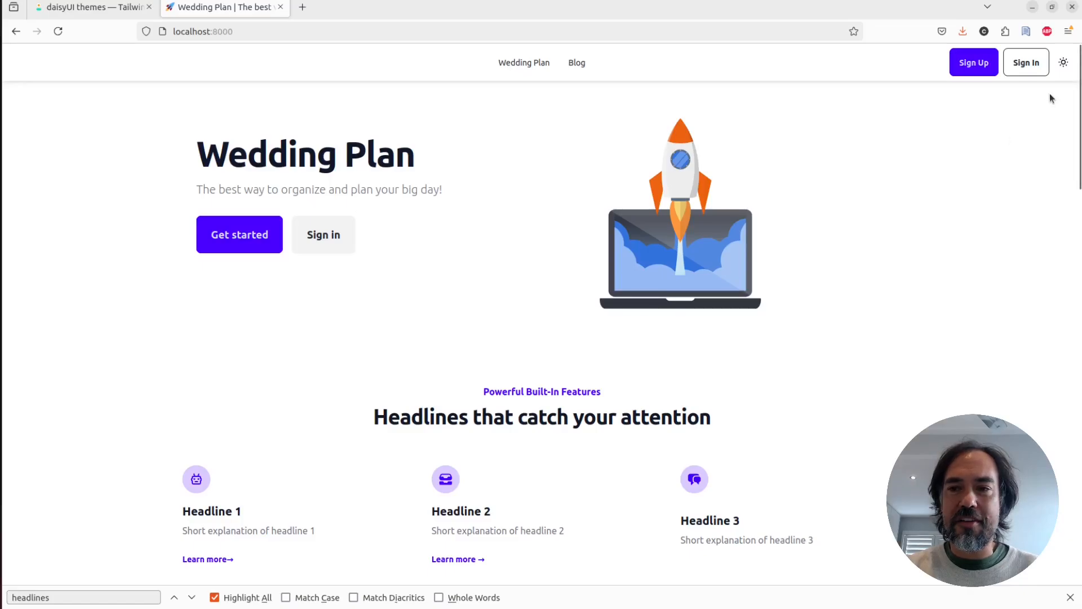
Toggle the docs site dark then light, and preview the cupcake theme on the daisyUI themes page
{"action": "left_click", "coordinate": [1064, 62]}
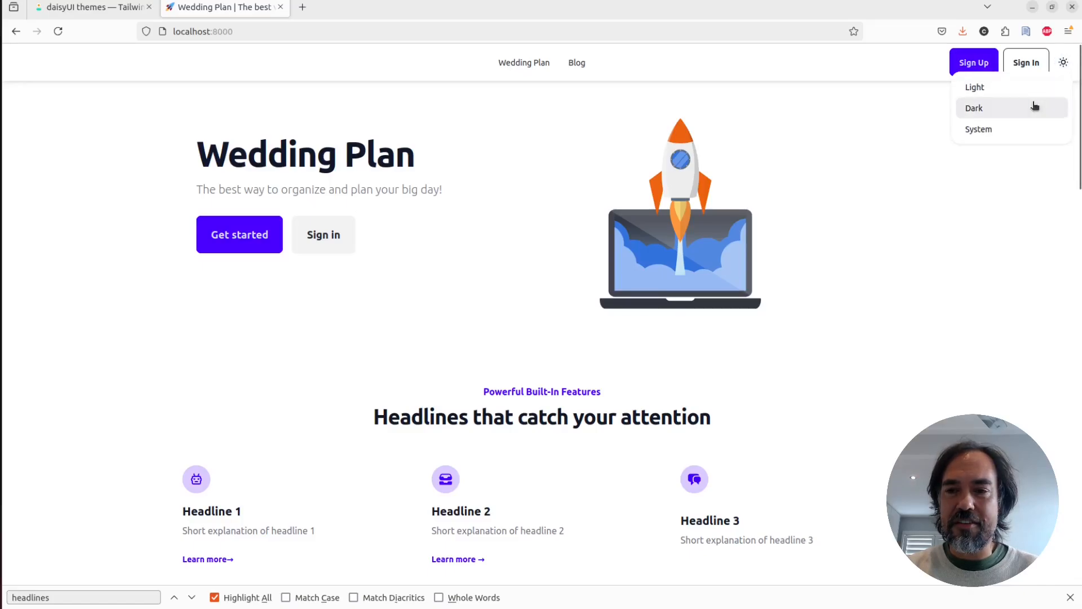
{"action": "left_click", "coordinate": [974, 108]}
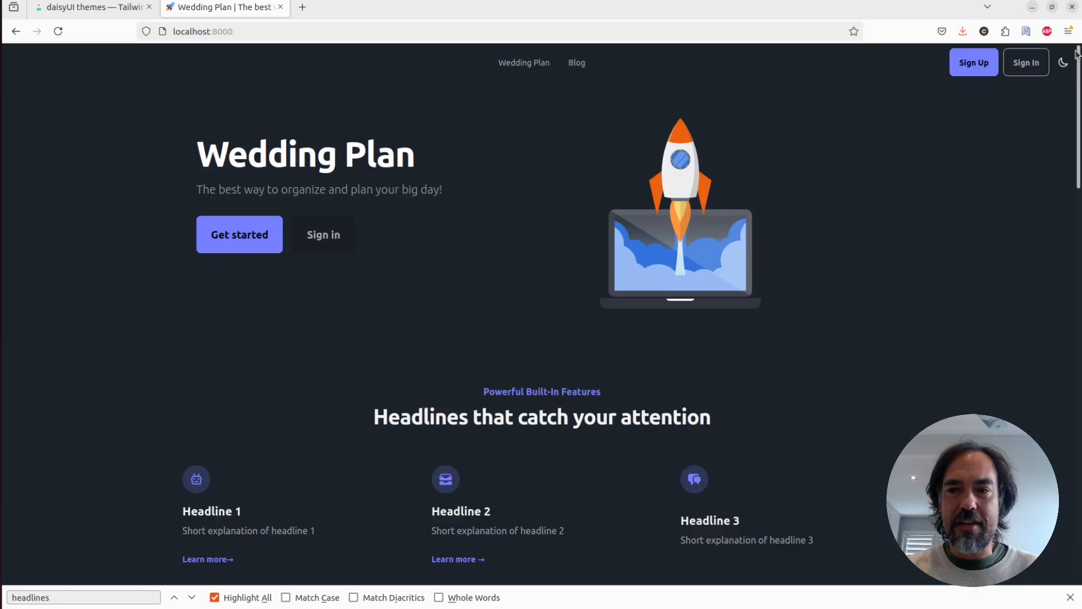
{"action": "left_click", "coordinate": [1064, 62]}
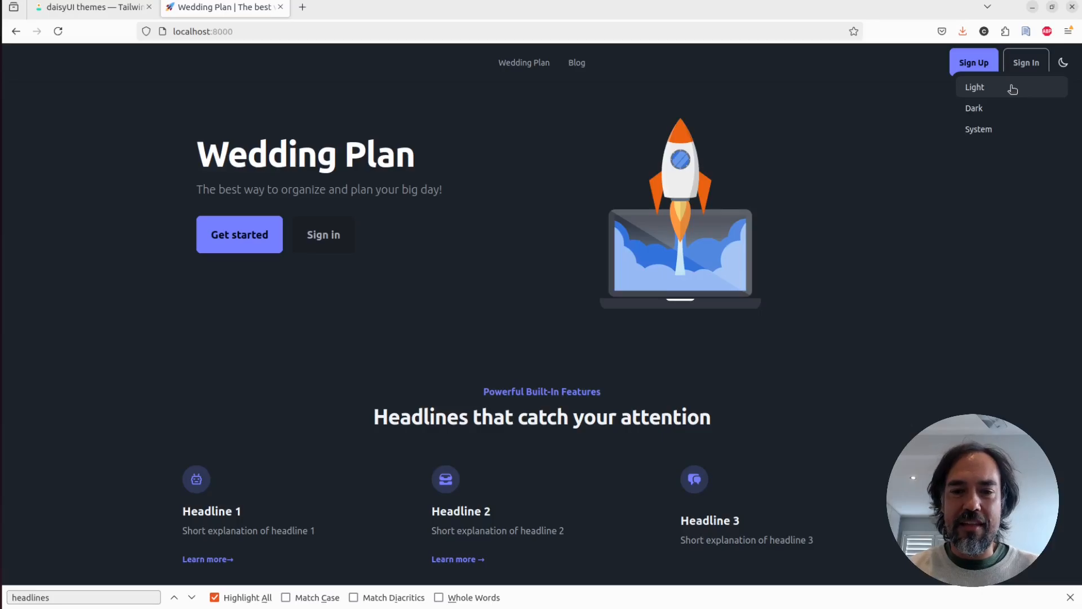
{"action": "left_click", "coordinate": [976, 88]}
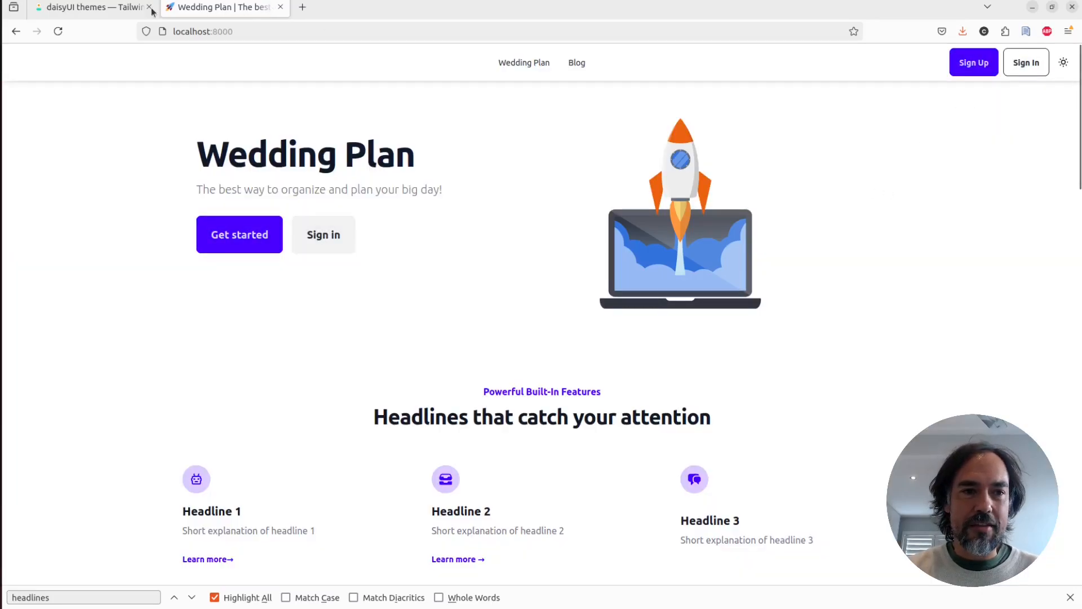
{"action": "left_click", "coordinate": [89, 8]}
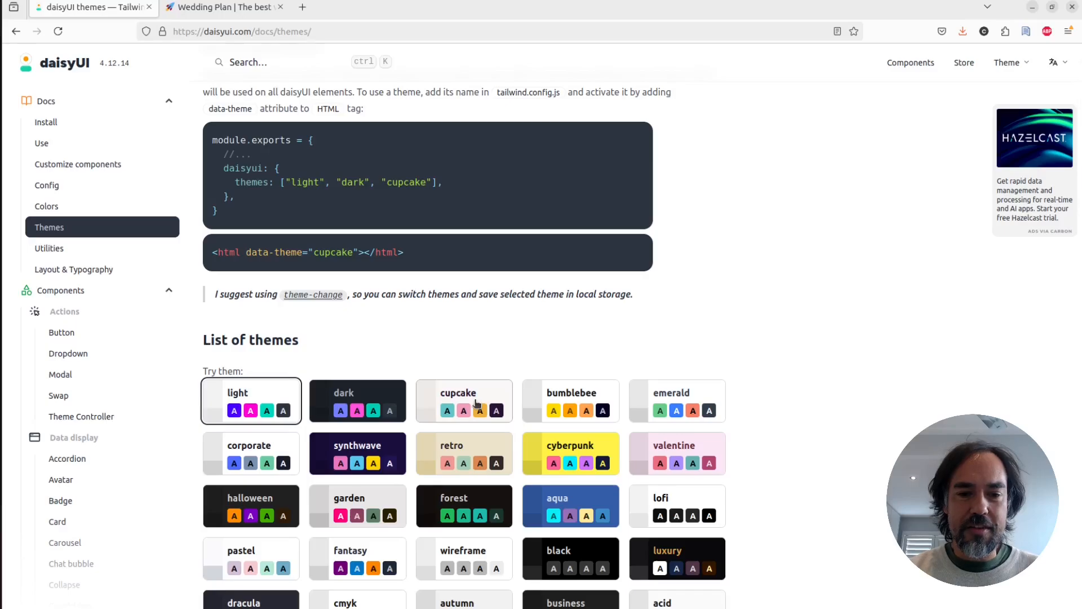
{"action": "left_click", "coordinate": [464, 401]}
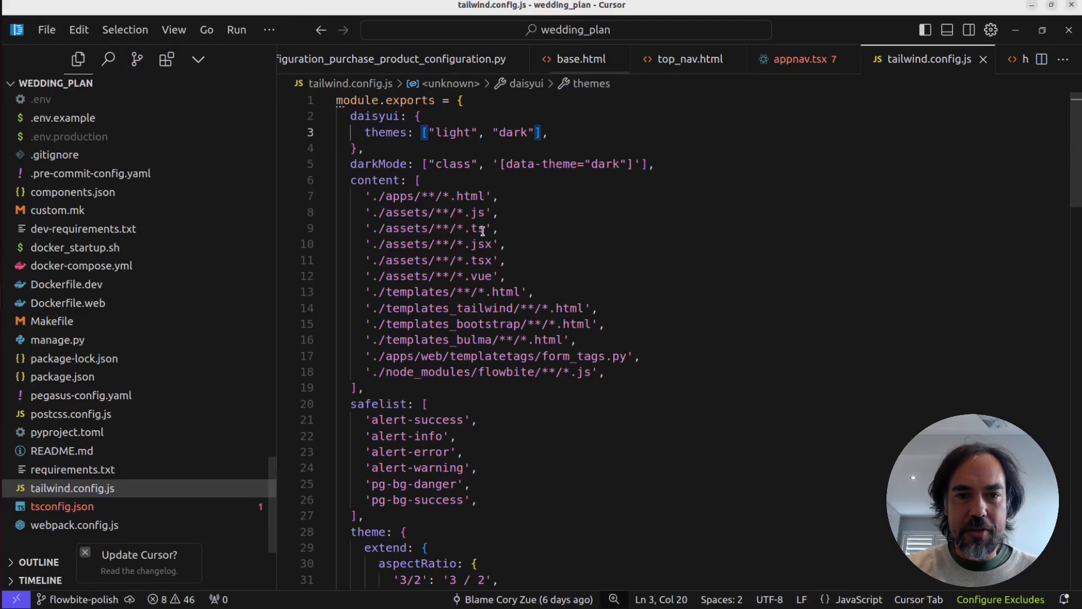
Replace the light theme with cupcake in tailwind.config.js and set LIGHT_THEME = "cupcake" in settings.py
{"action": "type", "text": "cup"}
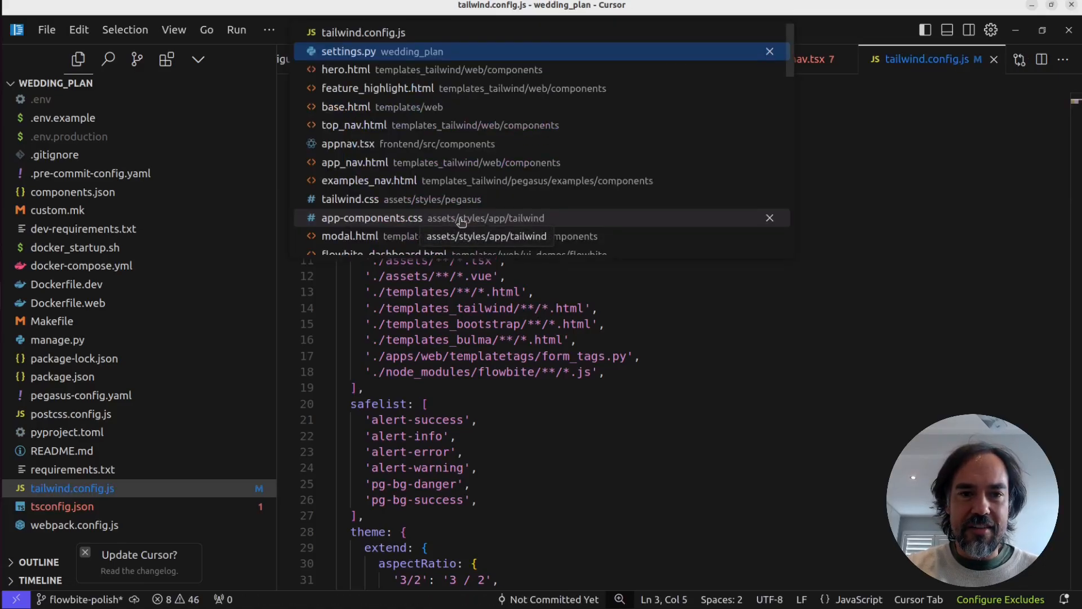
{"action": "left_click", "coordinate": [349, 51]}
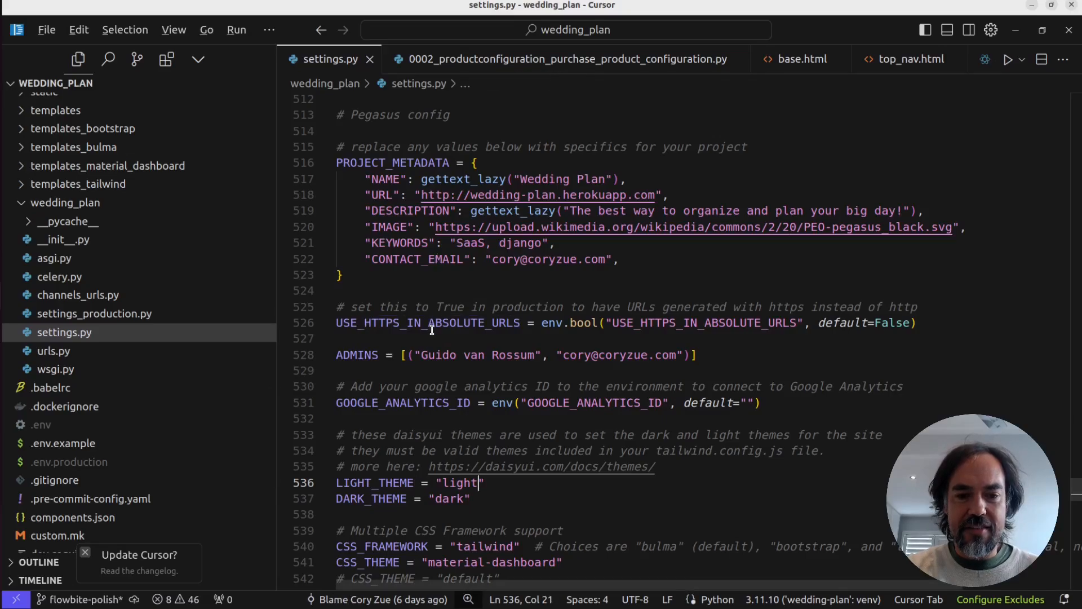
{"action": "type", "text": "cupc"}
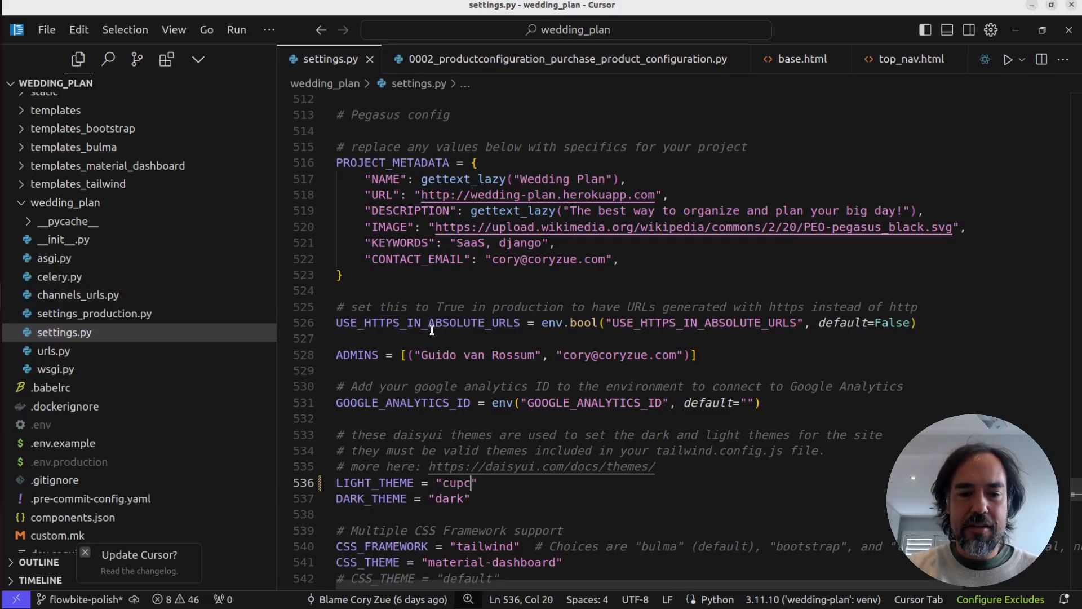
{"action": "type", "text": "ake"}
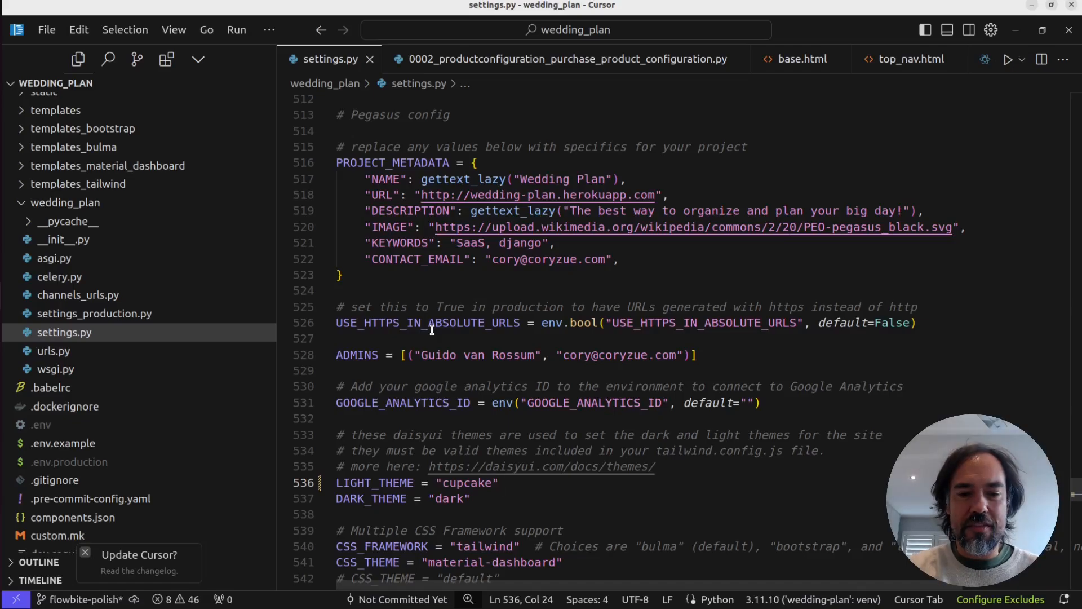
{"action": "key", "text": "alt+Tab"}
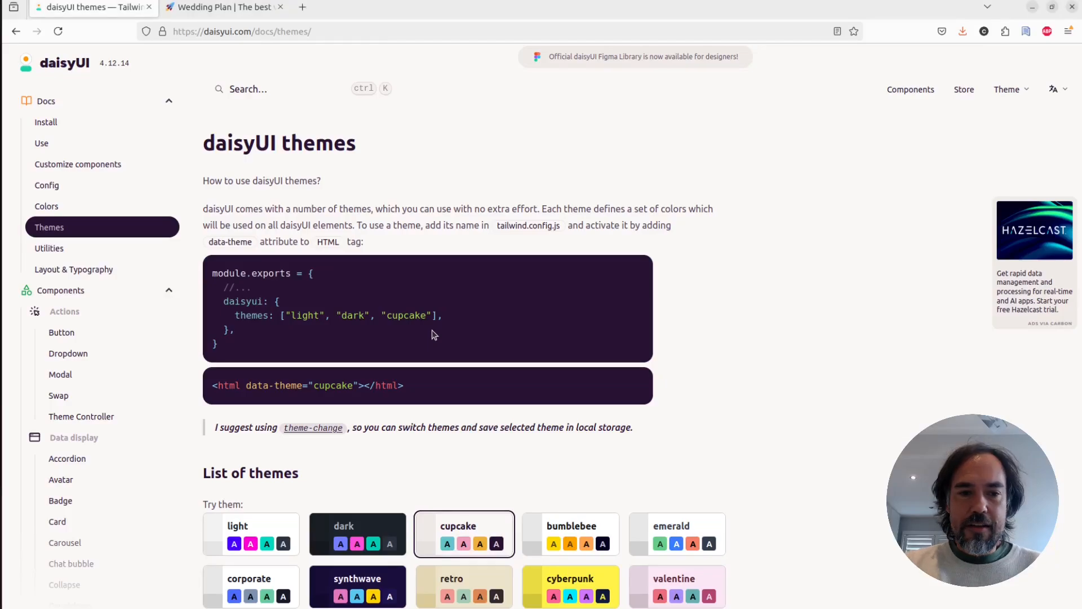
Reload Wedding Plan, sign in with saved credentials, close the banner, and switch the dashboard to dark
{"action": "left_click", "coordinate": [221, 7]}
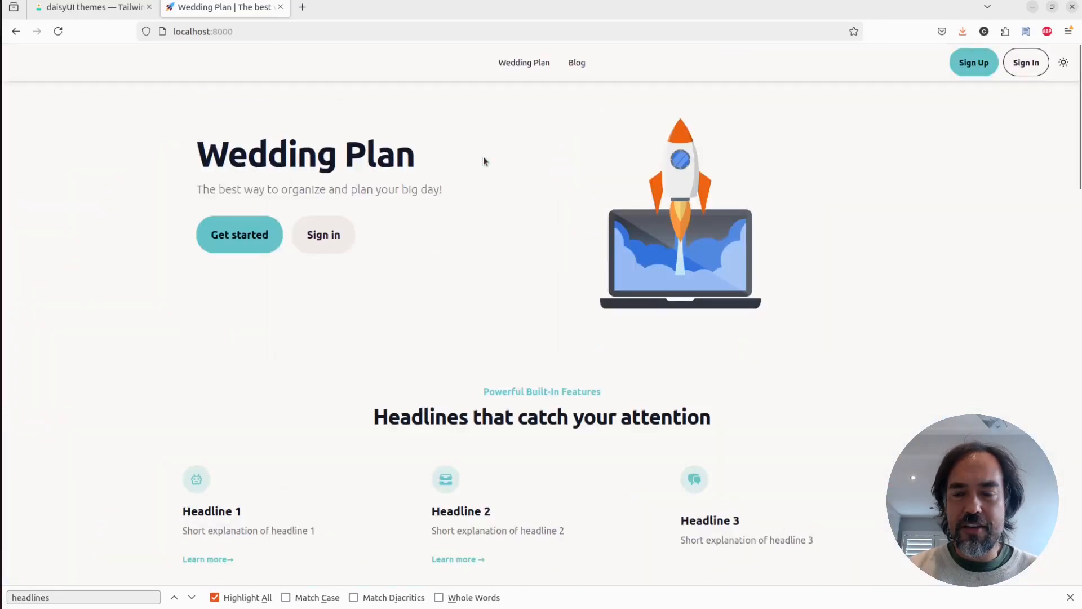
{"action": "mouse_move", "coordinate": [1041, 100]}
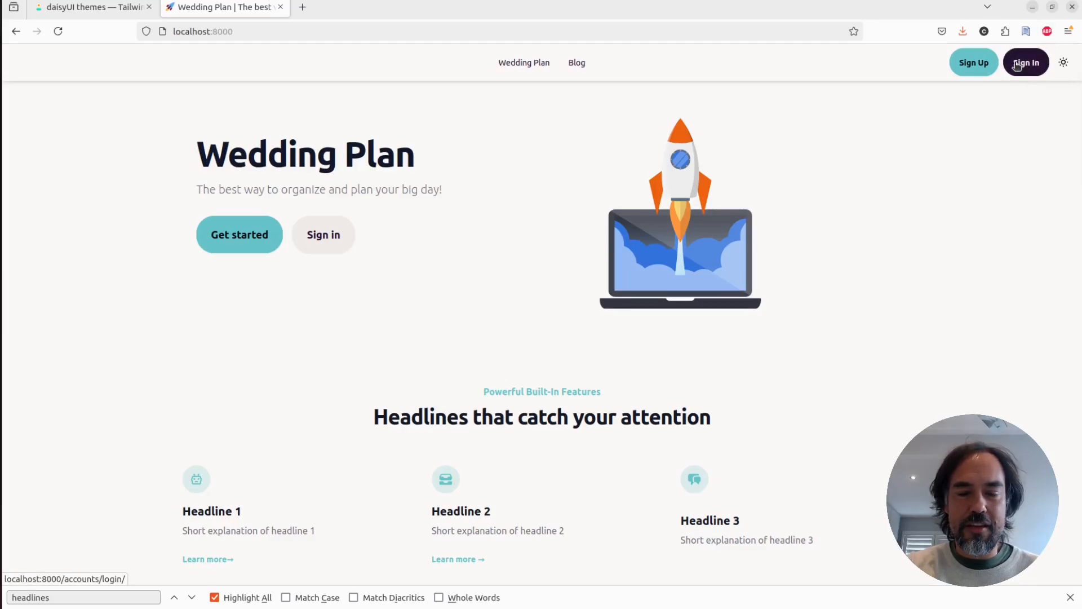
{"action": "left_click", "coordinate": [1027, 62]}
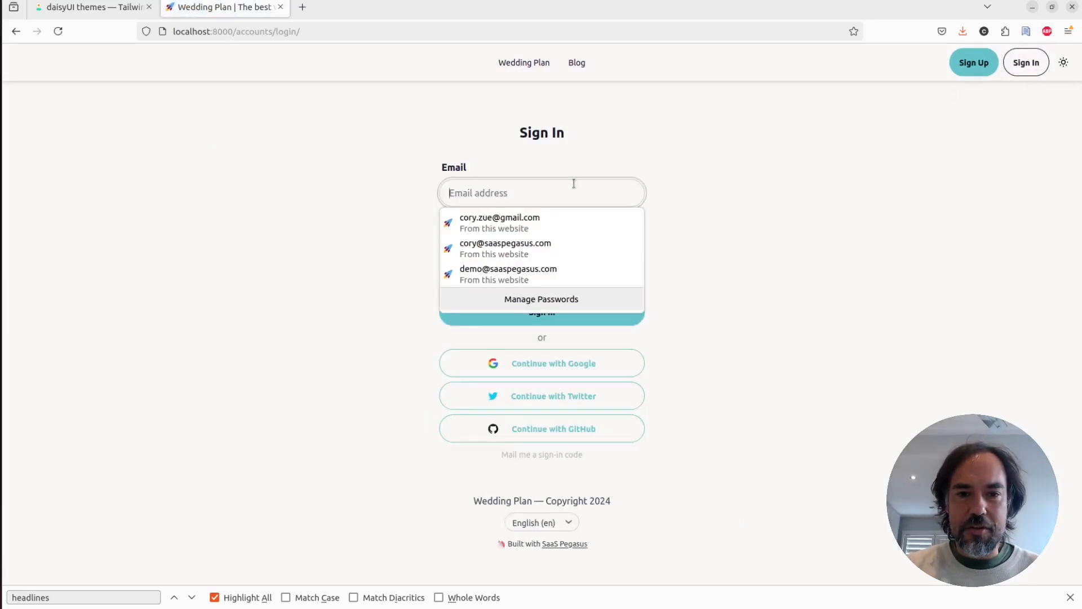
{"action": "left_click", "coordinate": [500, 221]}
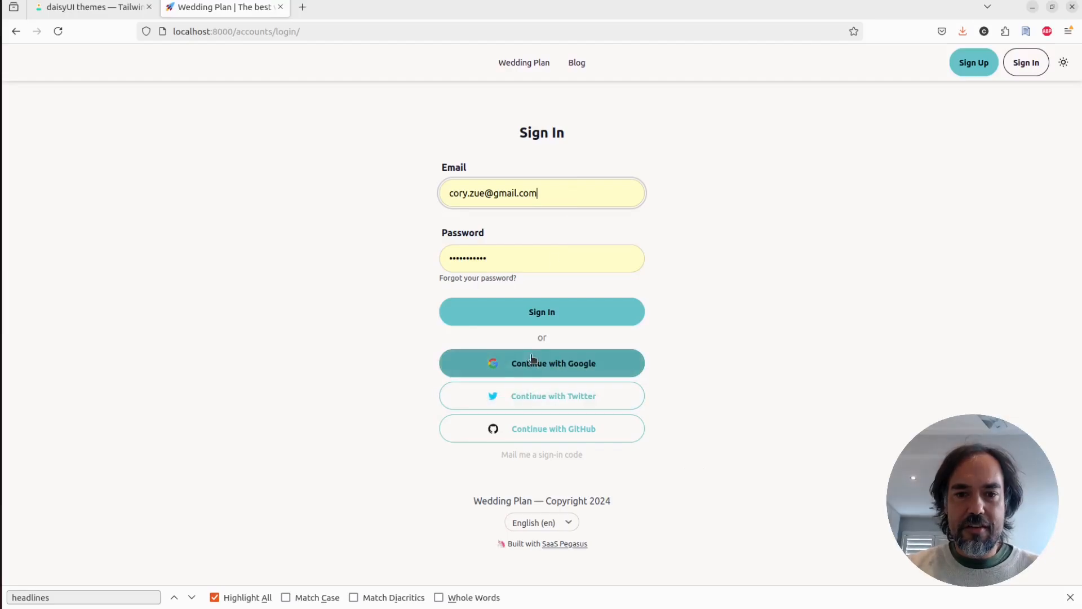
{"action": "left_click", "coordinate": [542, 311]}
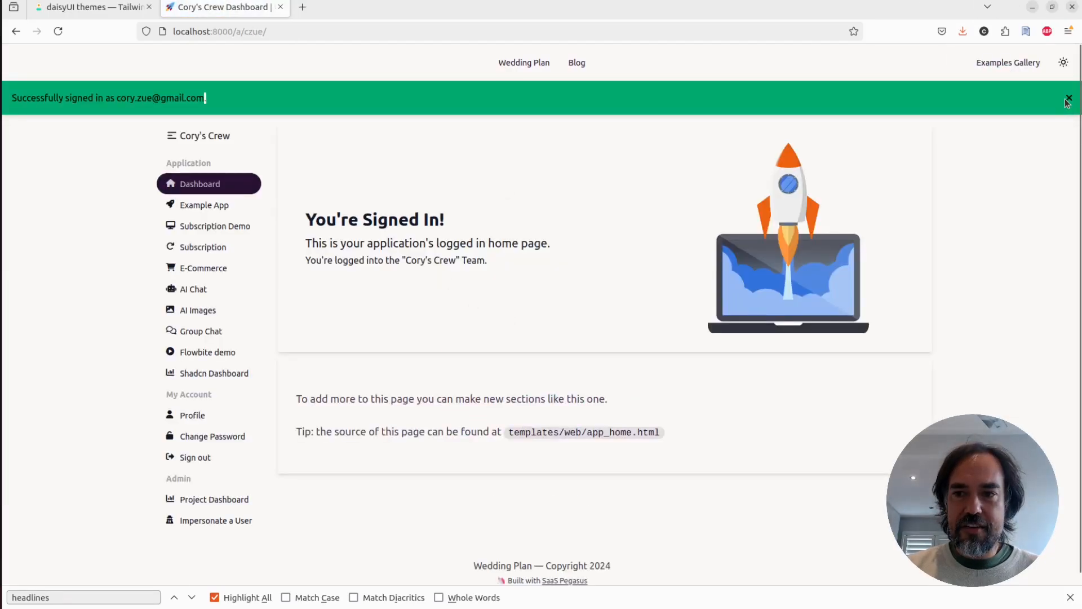
{"action": "left_click", "coordinate": [1069, 98]}
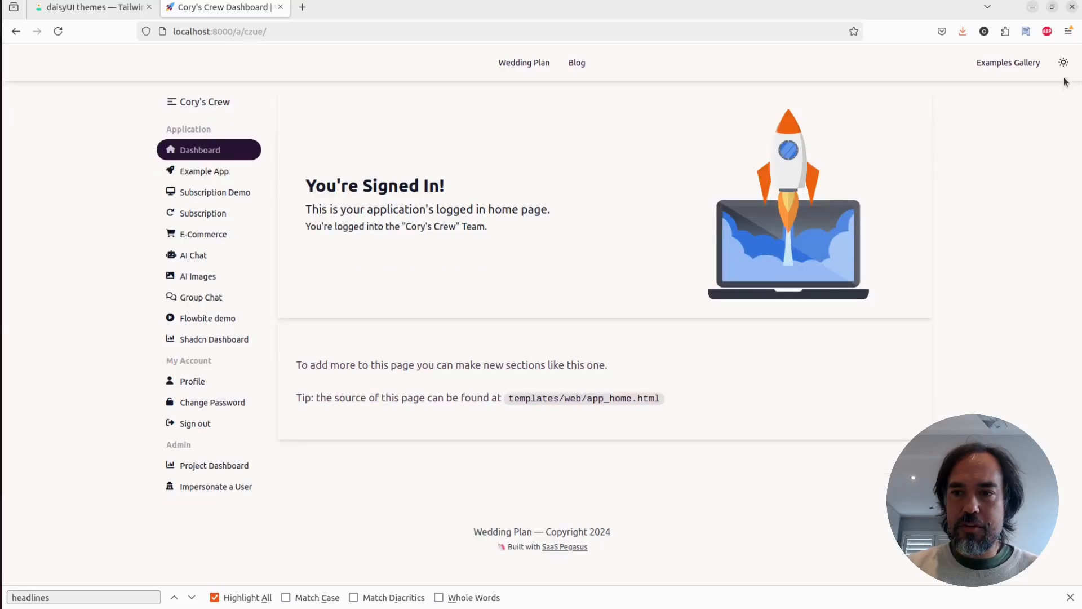
{"action": "left_click", "coordinate": [1063, 62]}
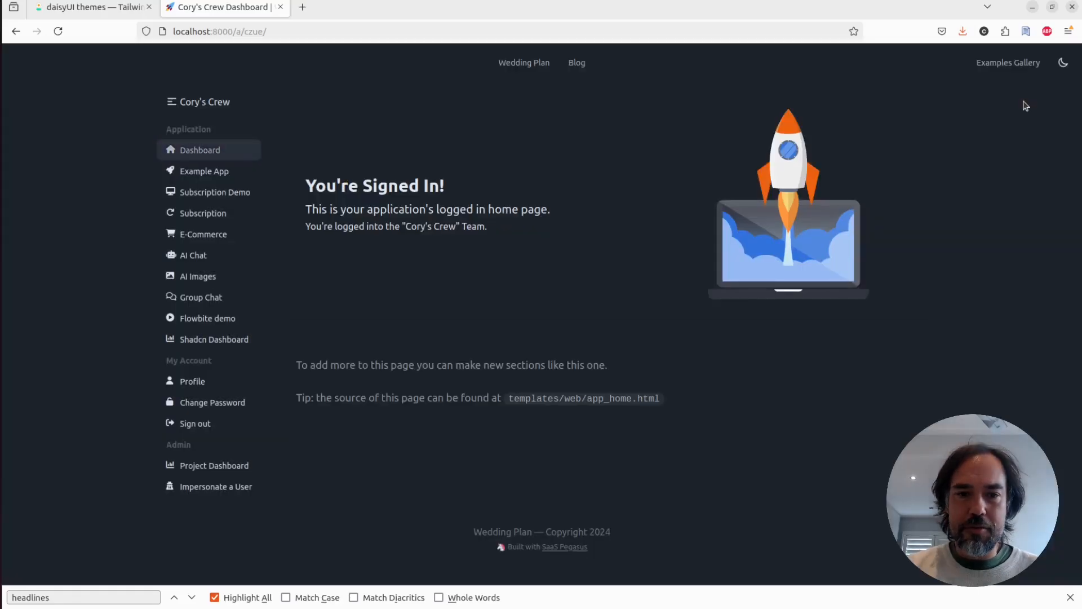
{"action": "left_click", "coordinate": [90, 7]}
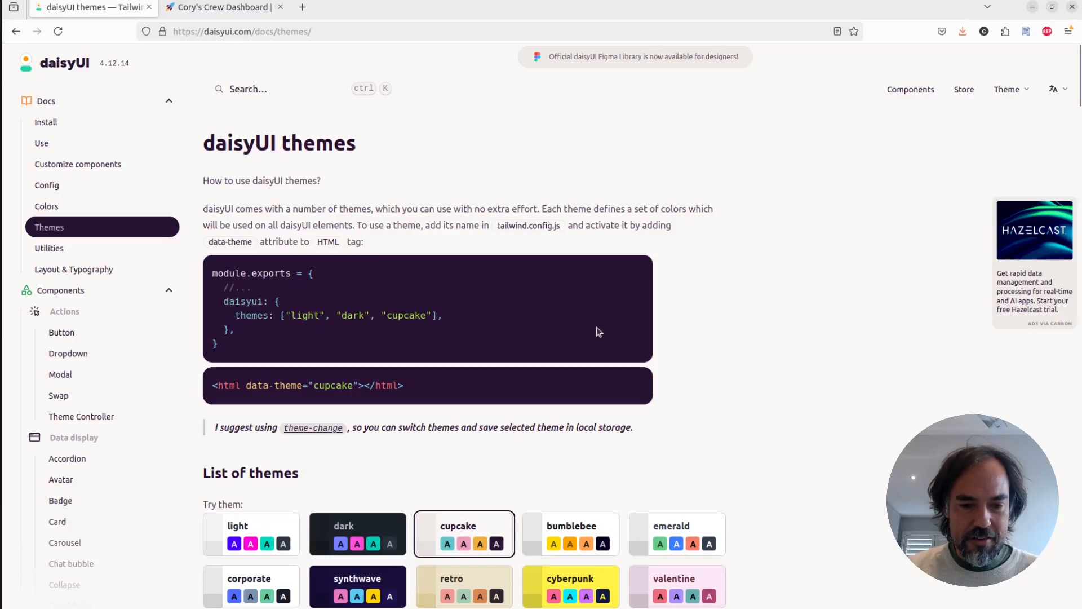
Scroll the daisyUI theme list down and select the halloween theme
{"action": "scroll", "scroll_direction": "down", "scroll_amount": 3}
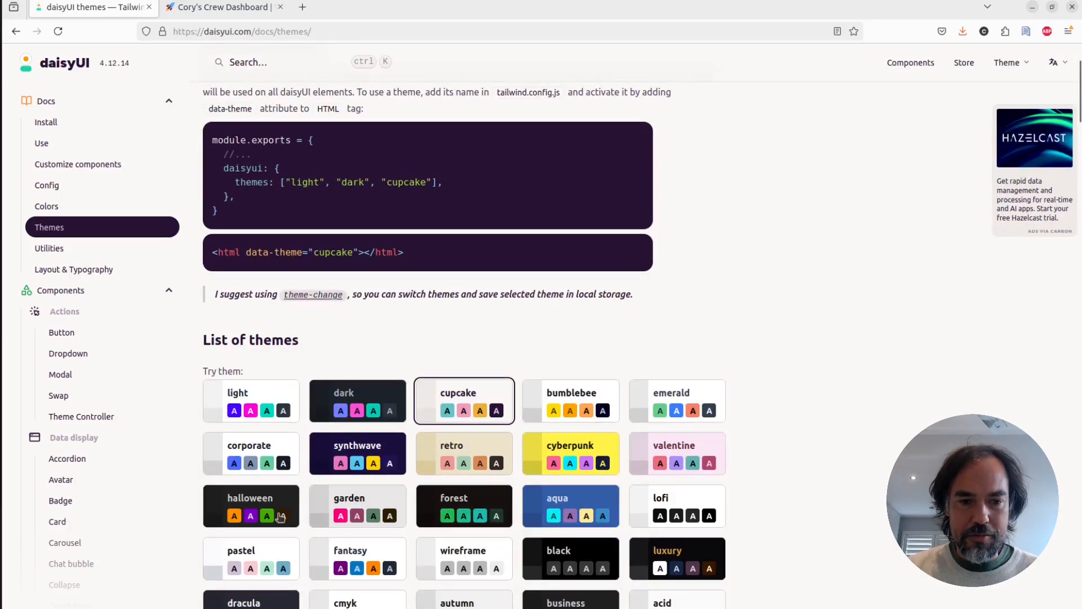
{"action": "left_click", "coordinate": [251, 506]}
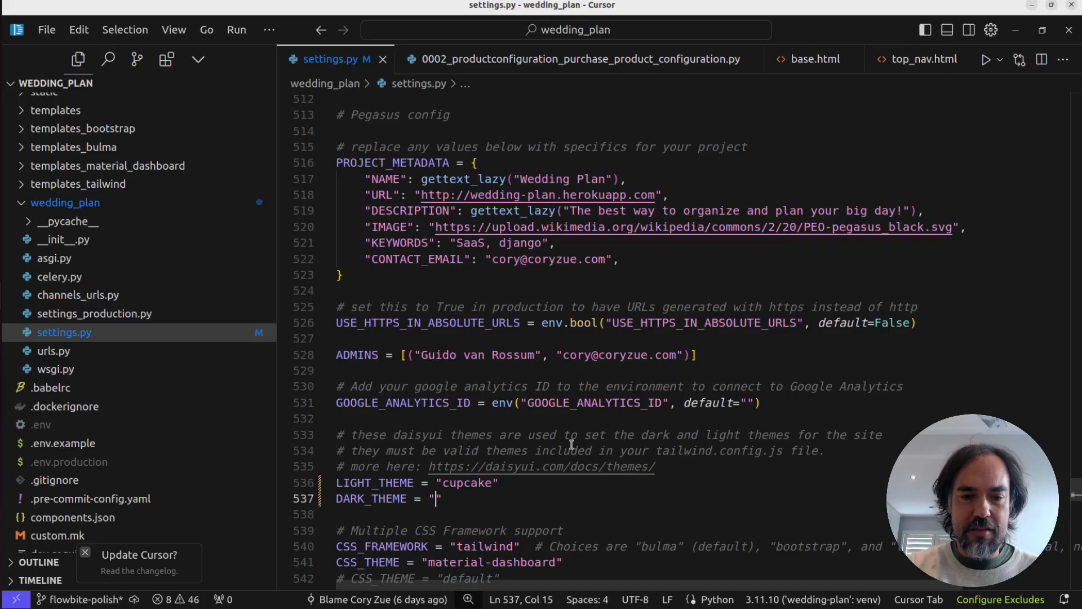
Set DARK_THEME = "halloween" in settings.py and accept the halloween edit in tailwind.config.js
{"action": "type", "text": "halloween"}
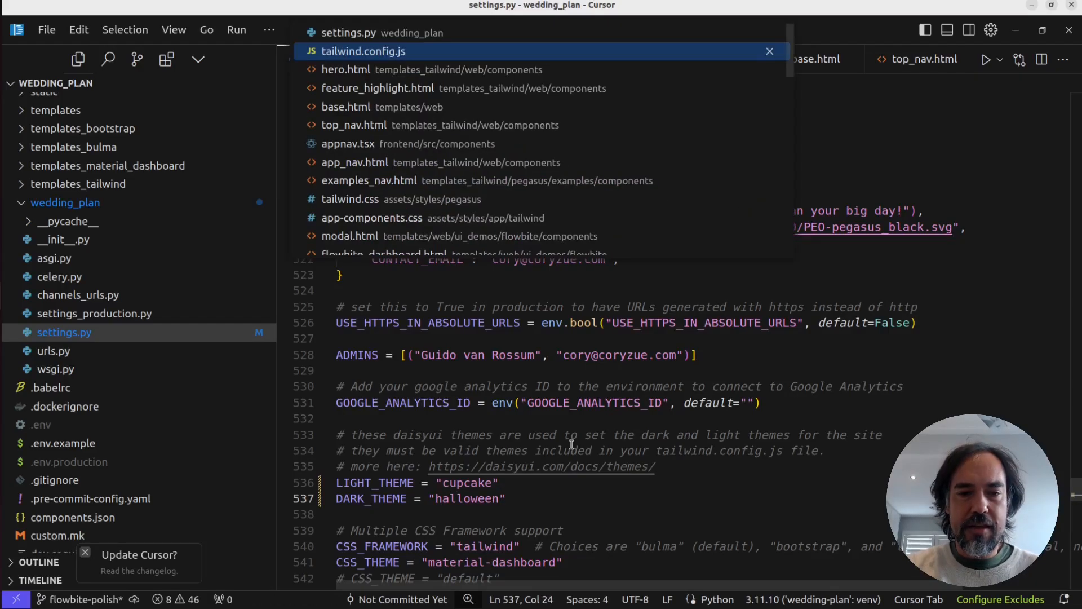
{"action": "left_click", "coordinate": [364, 51]}
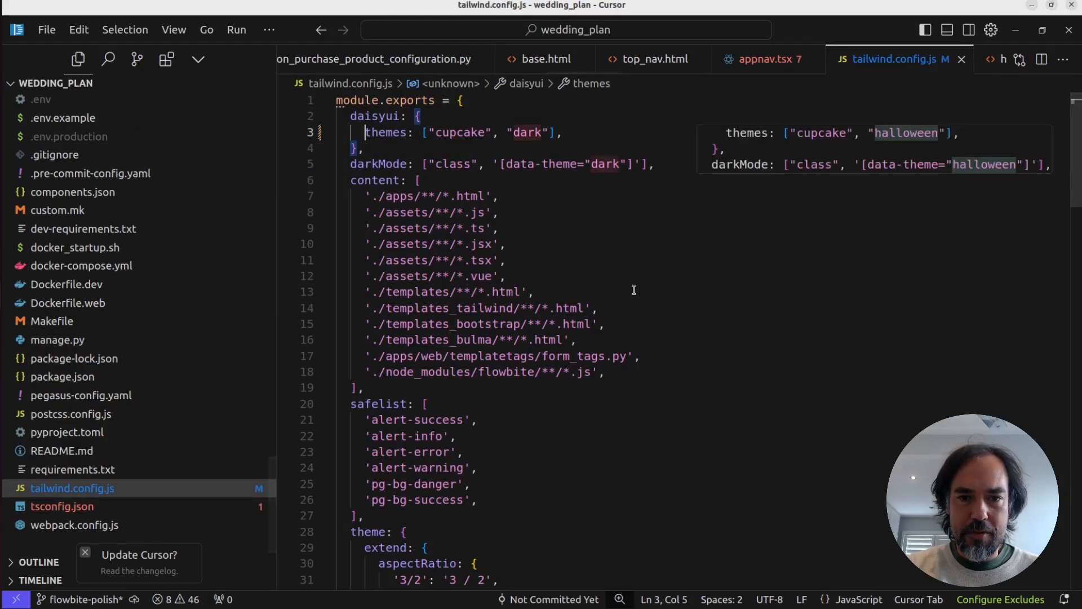
{"action": "key", "text": "Tab"}
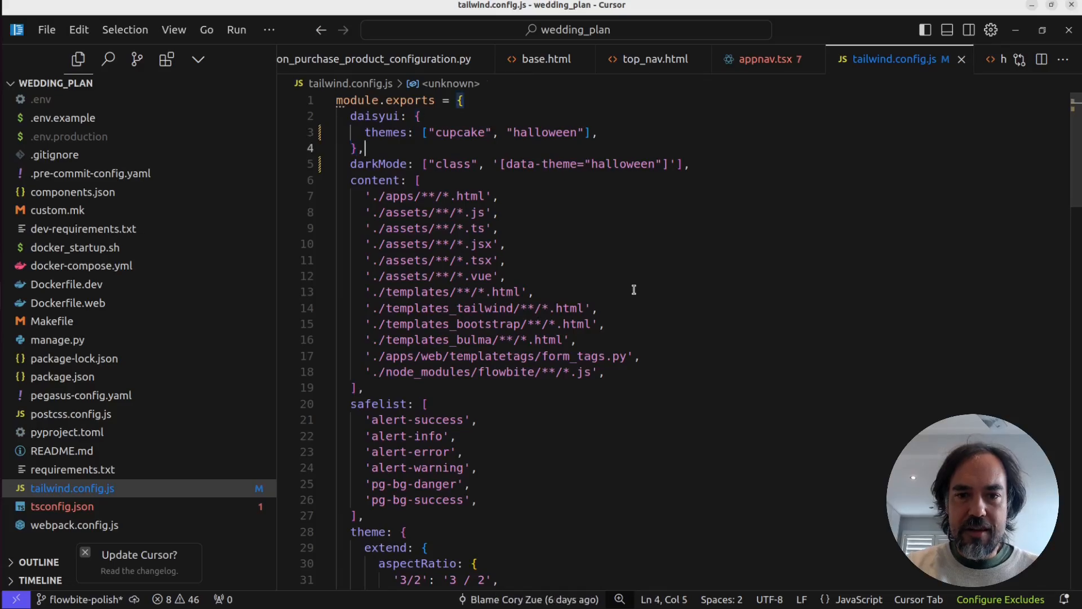
{"action": "key", "text": "alt+tab"}
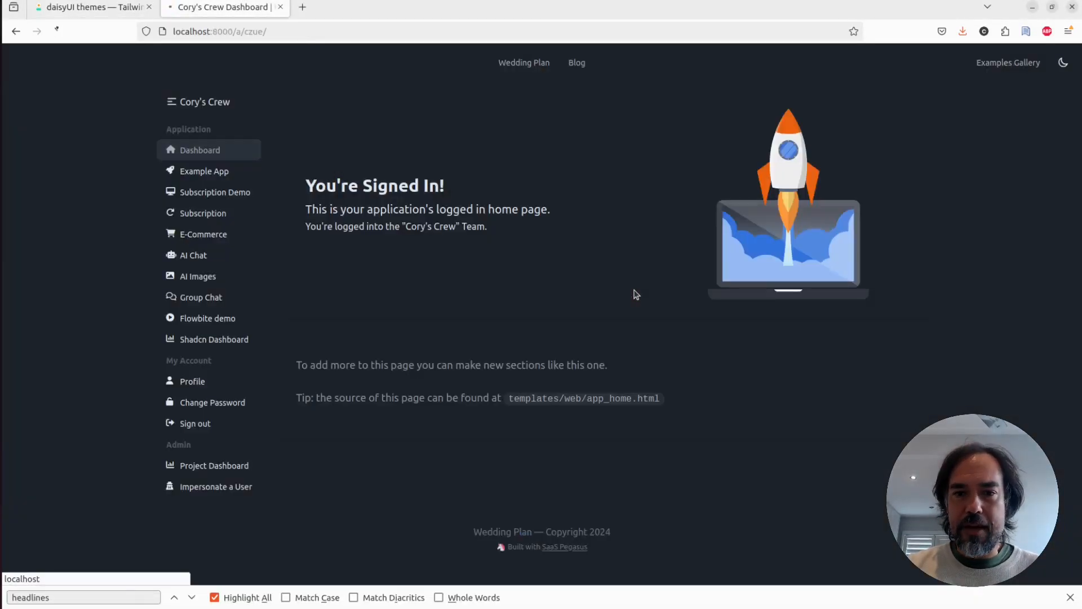
Toggle the app to light and back to dark, then view the Example App page
{"action": "left_click", "coordinate": [1062, 62]}
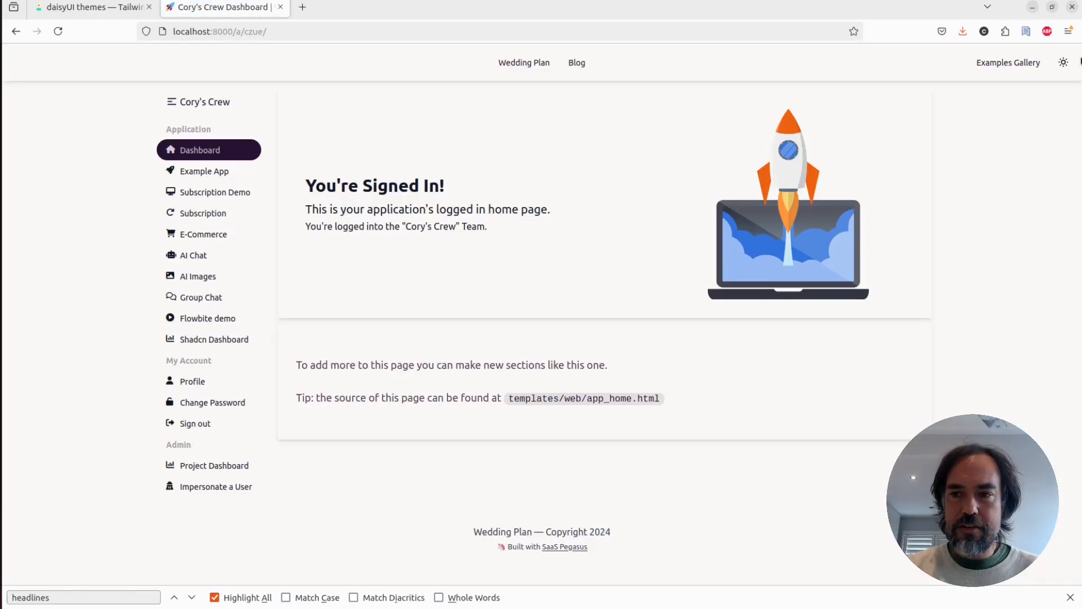
{"action": "left_click", "coordinate": [1064, 62]}
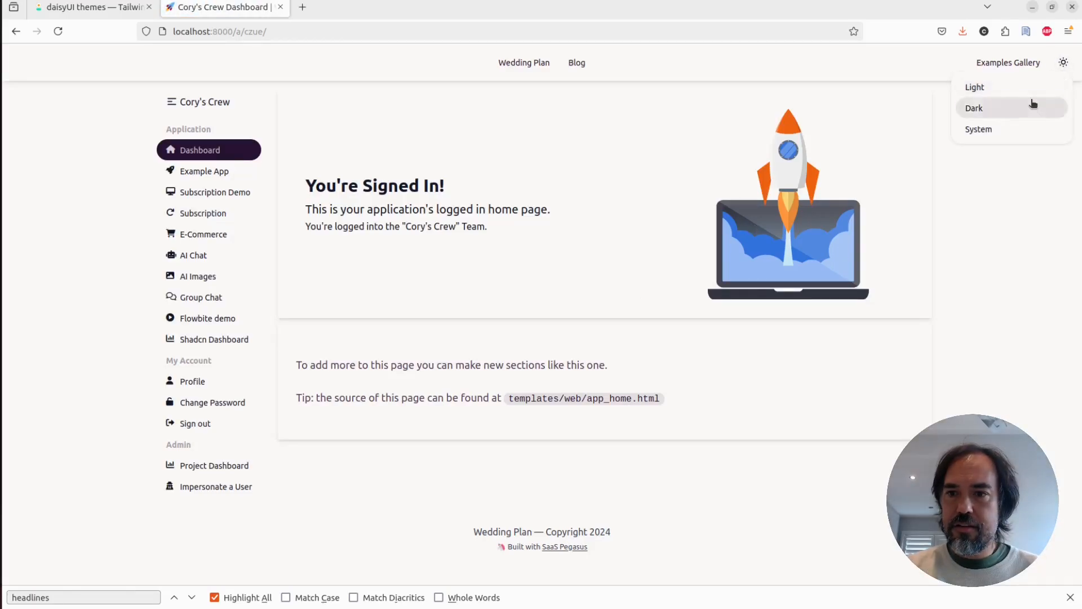
{"action": "left_click", "coordinate": [974, 107]}
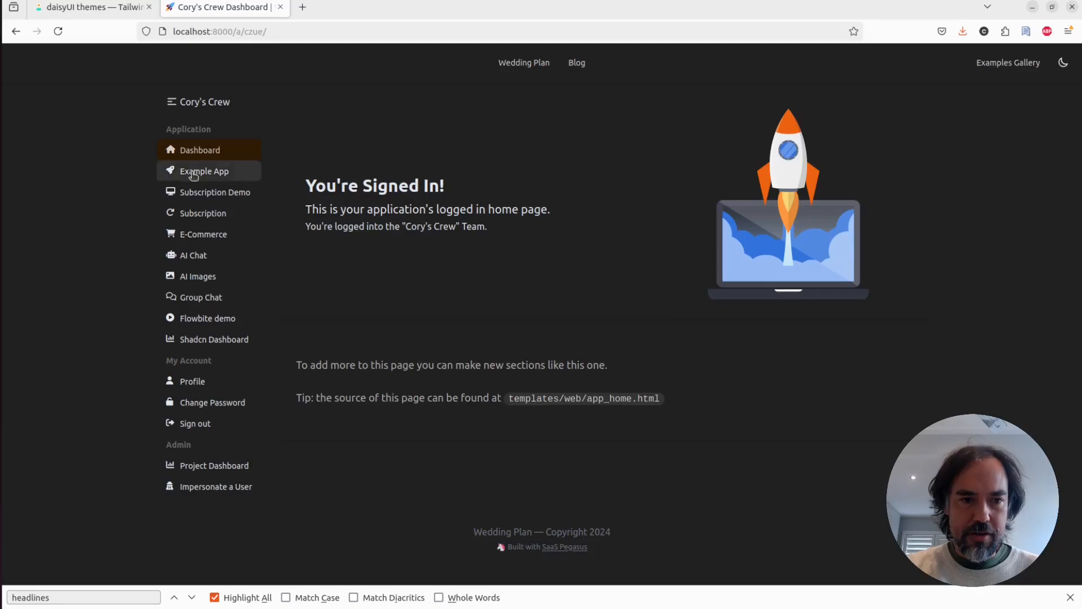
{"action": "left_click", "coordinate": [203, 171]}
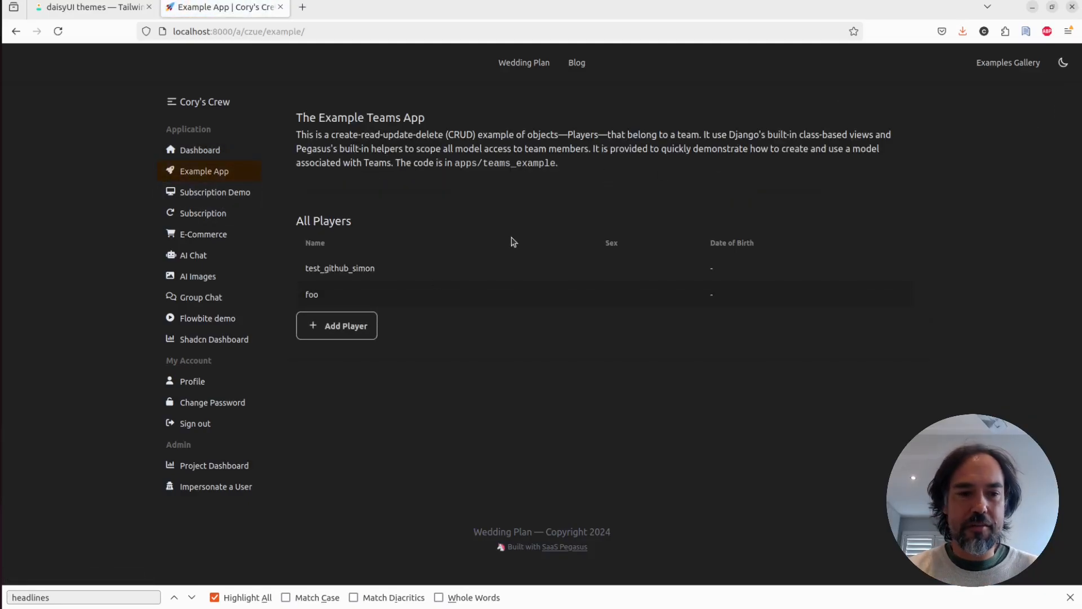
Sign out, sign back in with a saved account, and dismiss the success message
{"action": "left_click", "coordinate": [194, 423]}
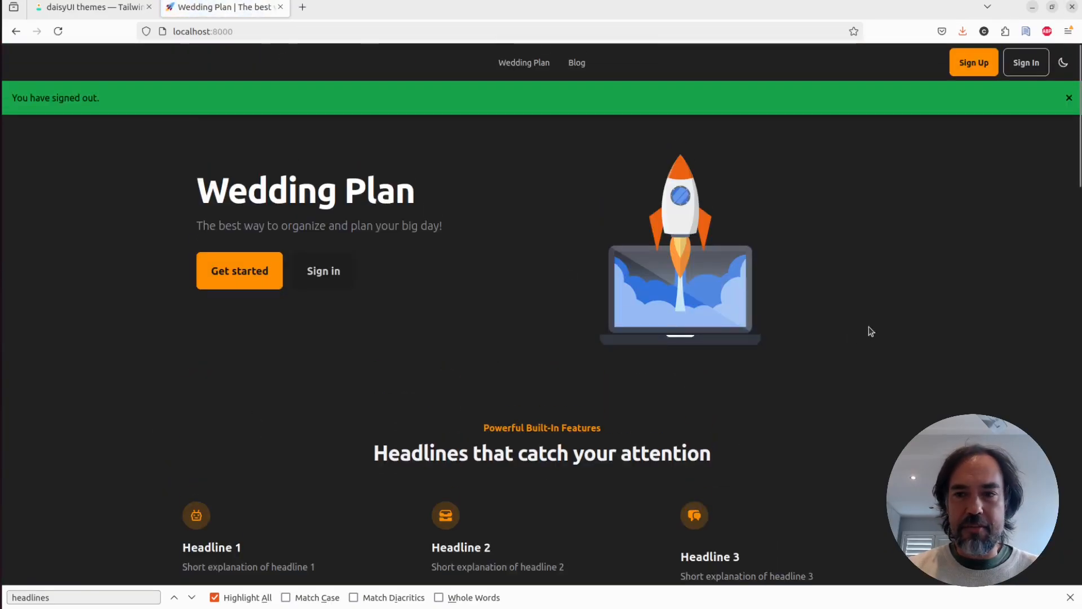
{"action": "mouse_move", "coordinate": [974, 62]}
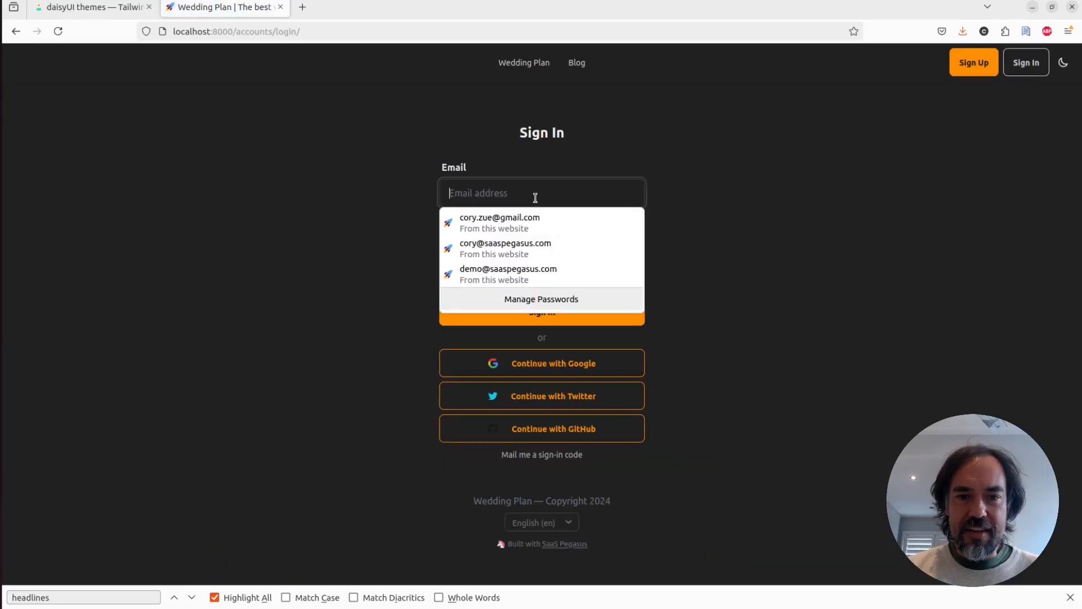
{"action": "left_click", "coordinate": [499, 222]}
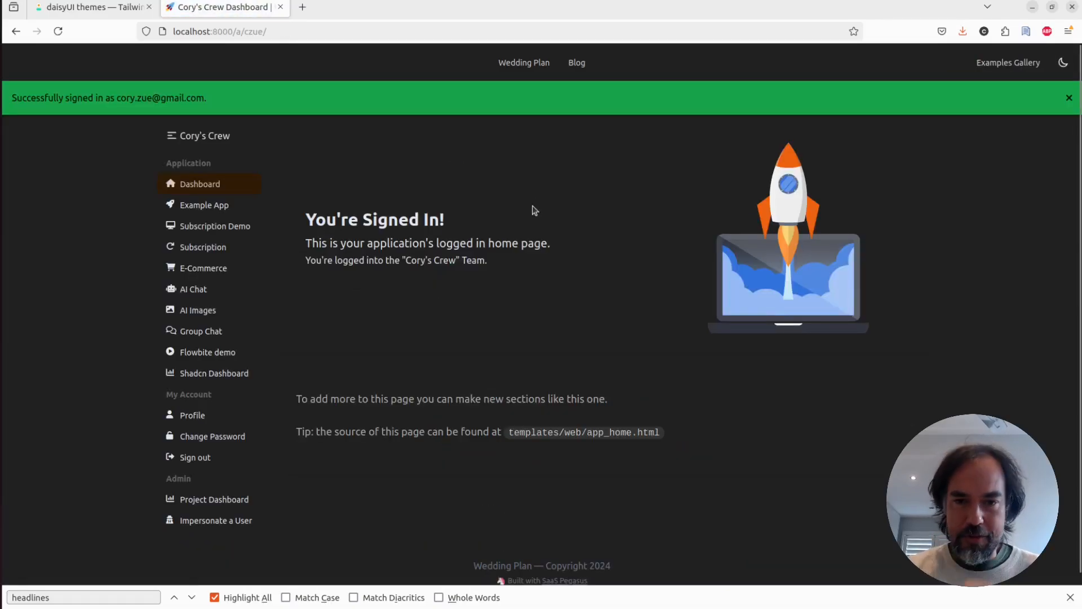
{"action": "left_click", "coordinate": [1069, 97]}
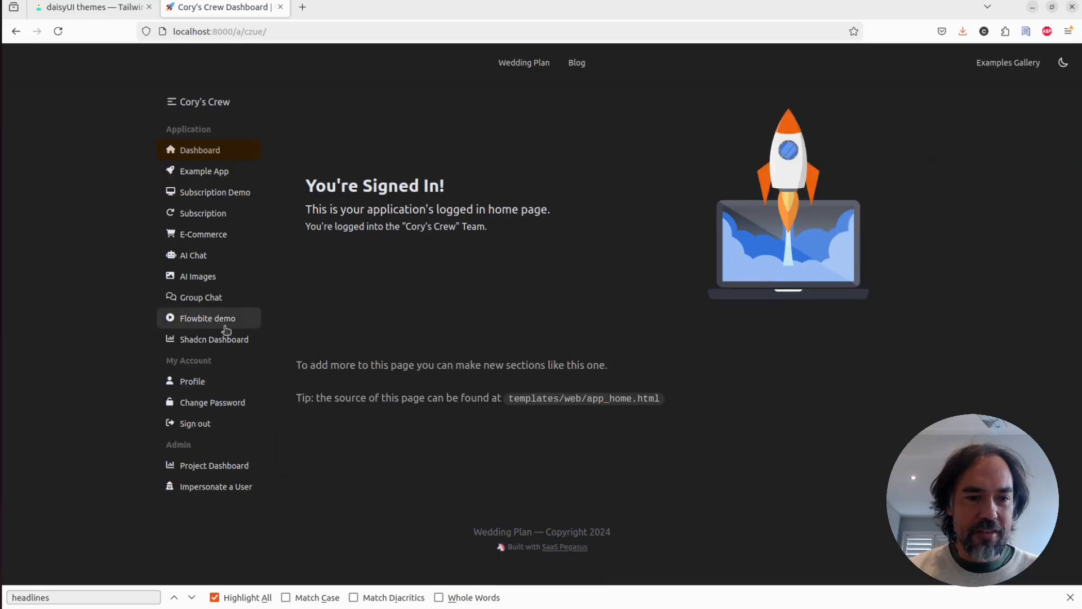
Try the Flowbite demo's profile popover and Dashboard/Contacts tabs in light theme, then open Shadcn Dashboard
{"action": "left_click", "coordinate": [208, 318]}
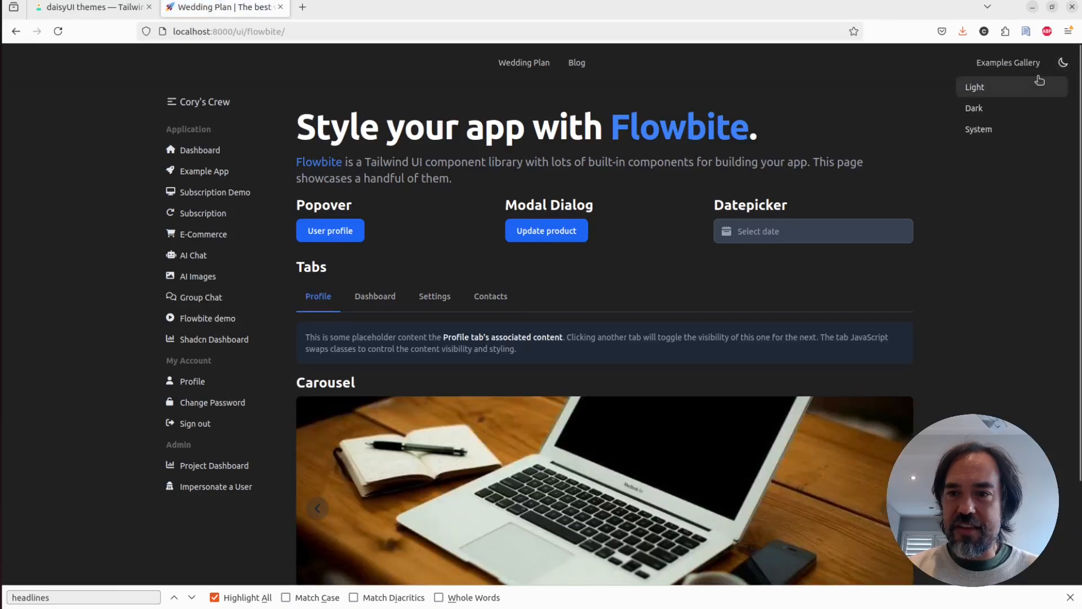
{"action": "left_click", "coordinate": [974, 87]}
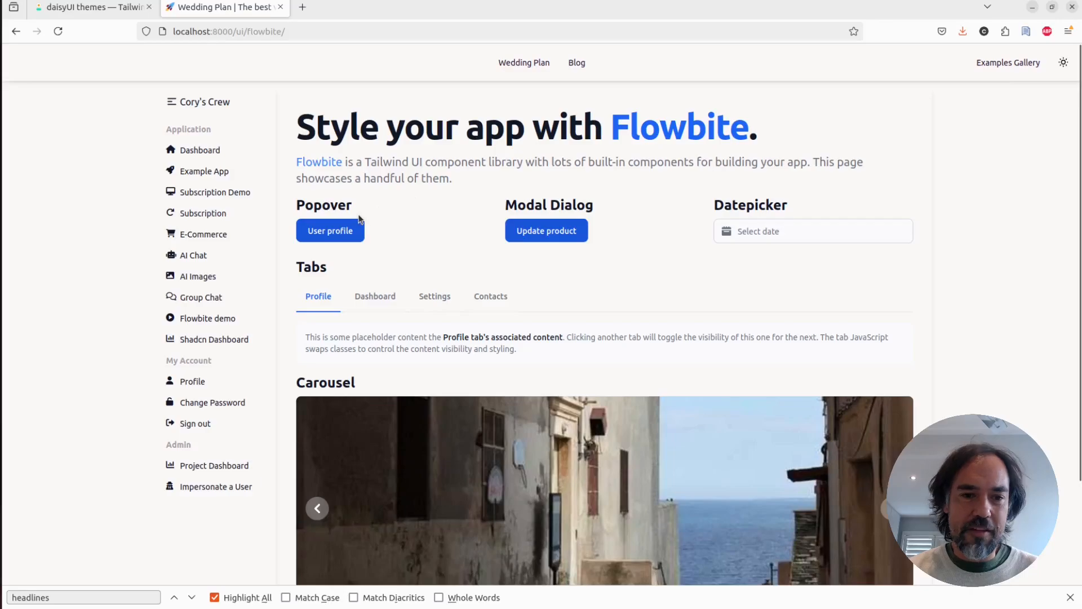
{"action": "left_click", "coordinate": [329, 231]}
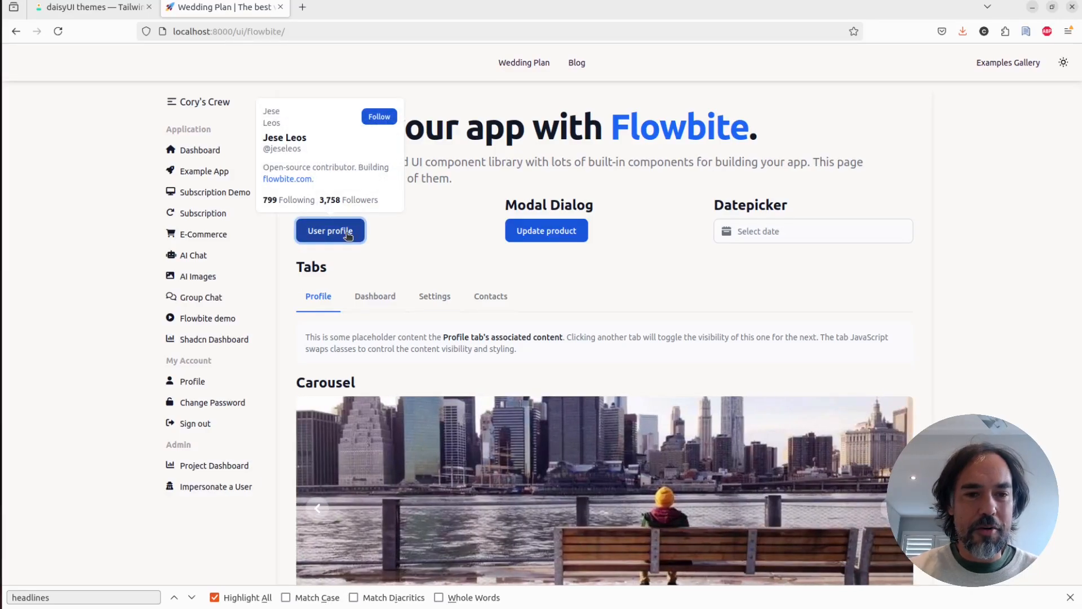
{"action": "left_click", "coordinate": [545, 230]}
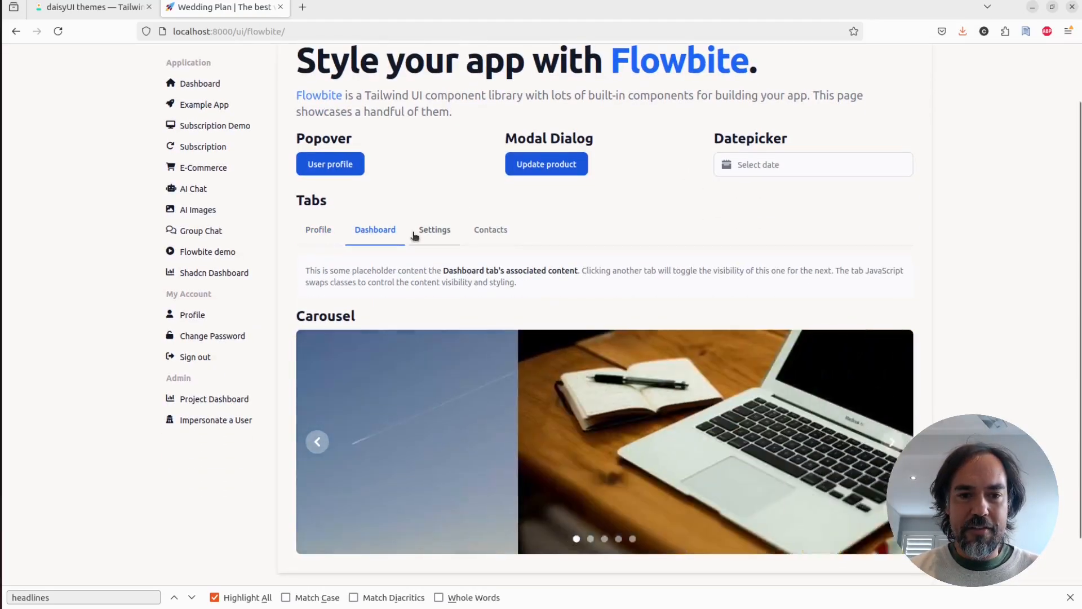
{"action": "left_click", "coordinate": [490, 230]}
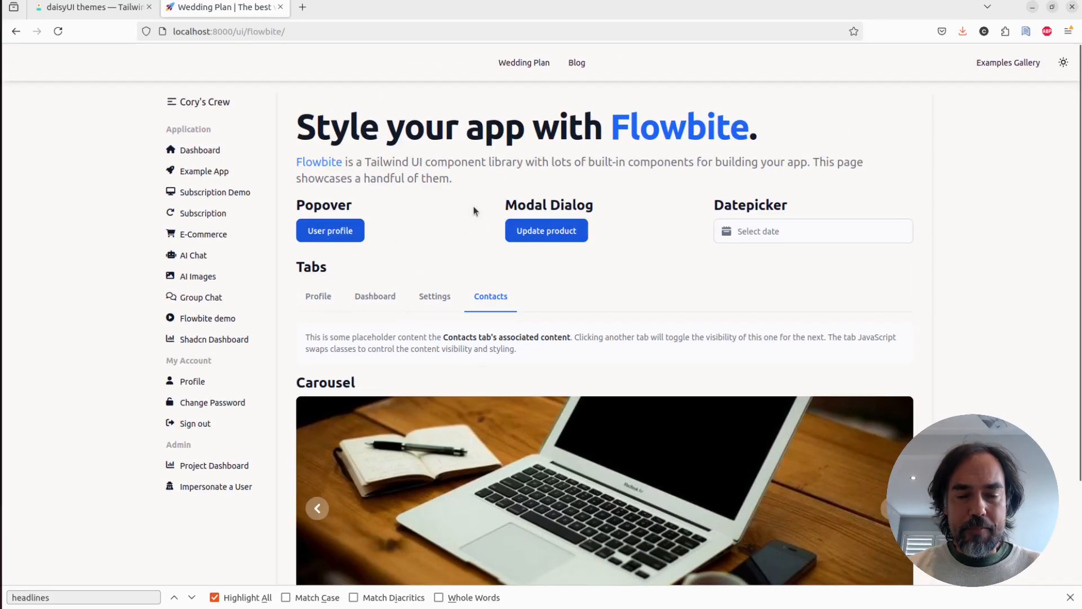
{"action": "left_click", "coordinate": [214, 339]}
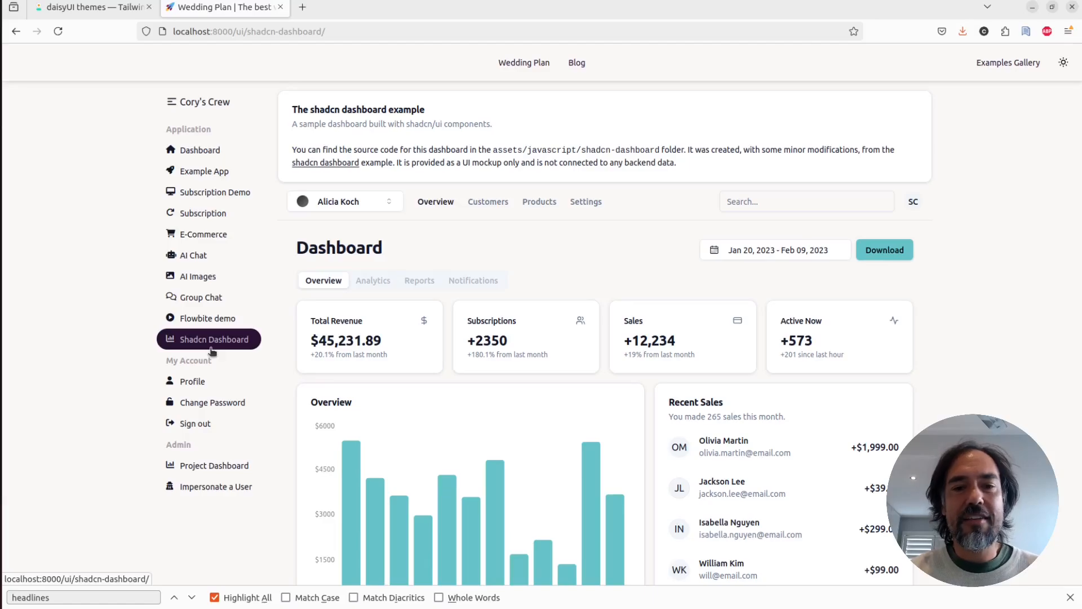
{"action": "mouse_move", "coordinate": [219, 354]}
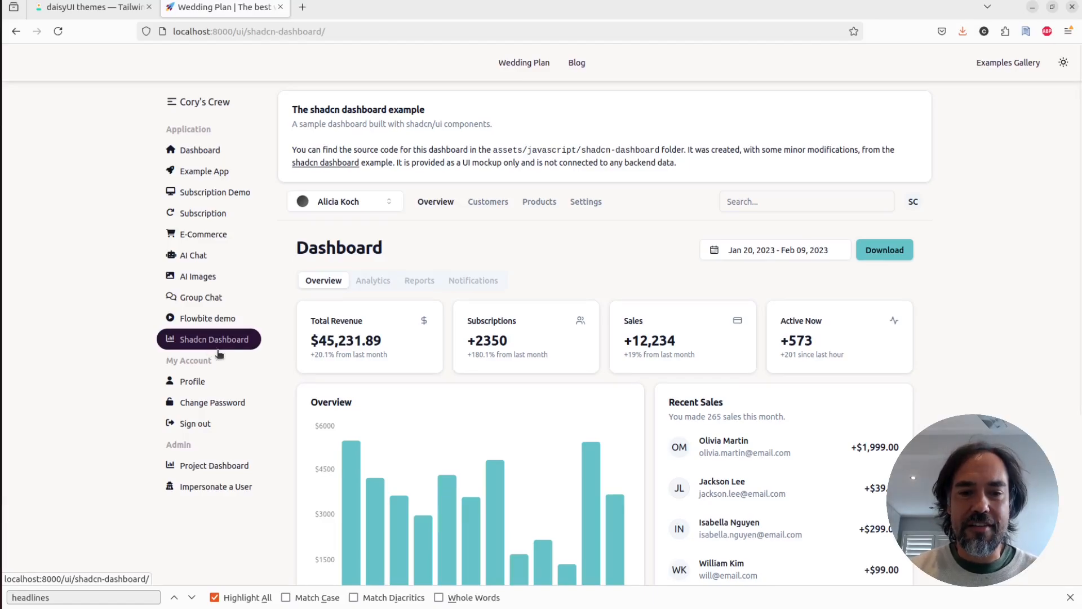
{"action": "left_click", "coordinate": [774, 250]}
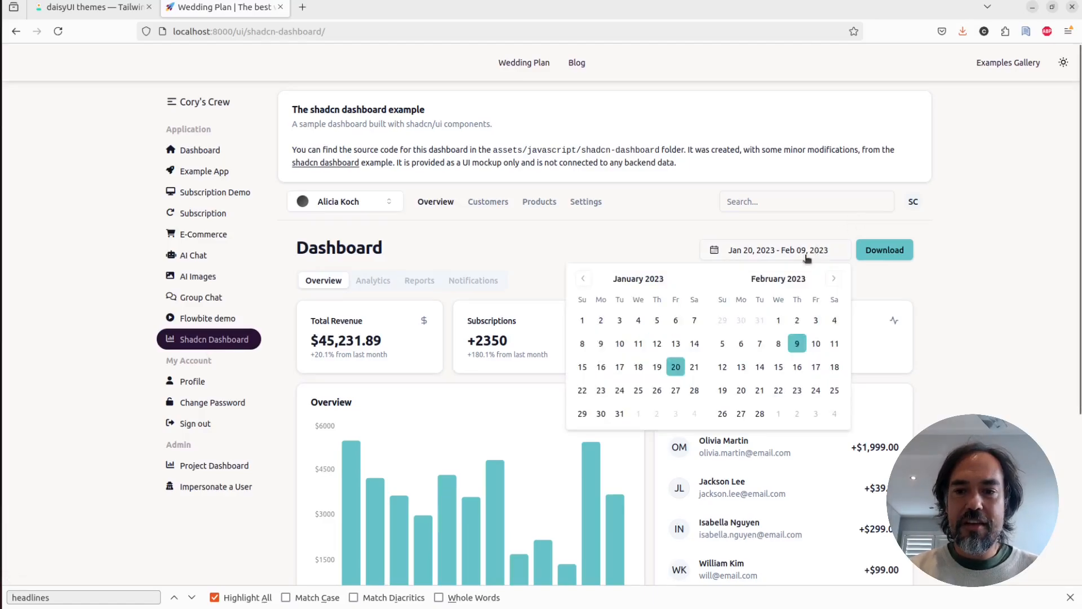
{"action": "left_click", "coordinate": [345, 201]}
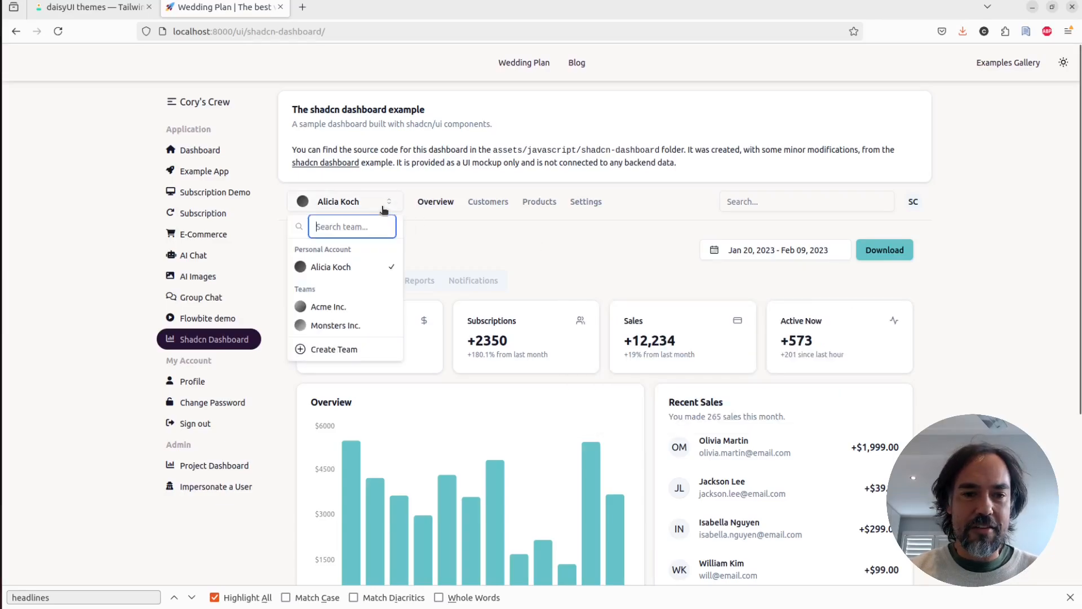
{"action": "left_click", "coordinate": [344, 201]}
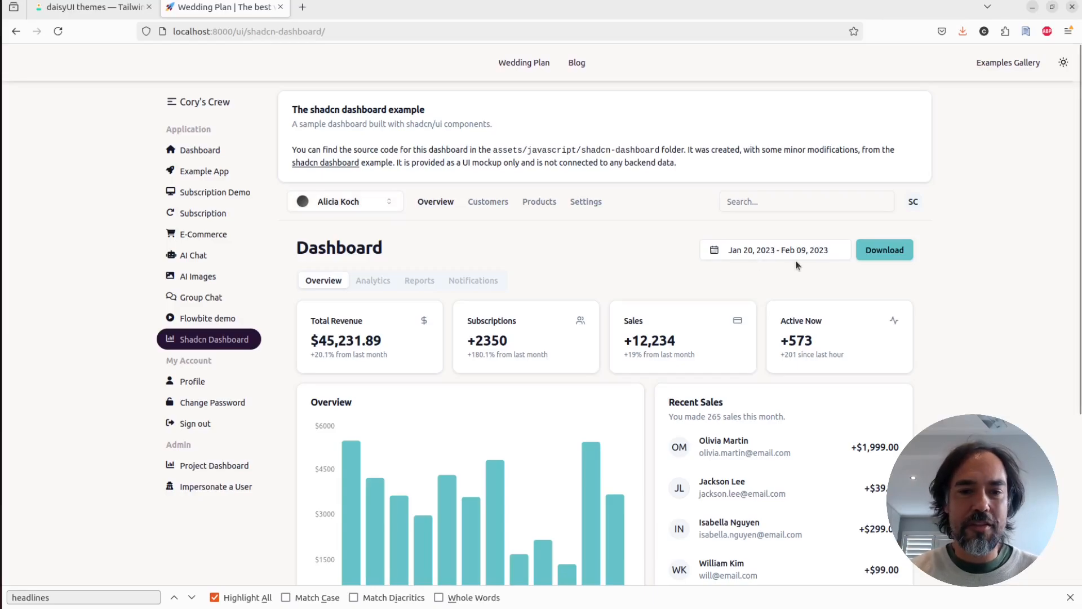
{"action": "mouse_move", "coordinate": [1034, 218]}
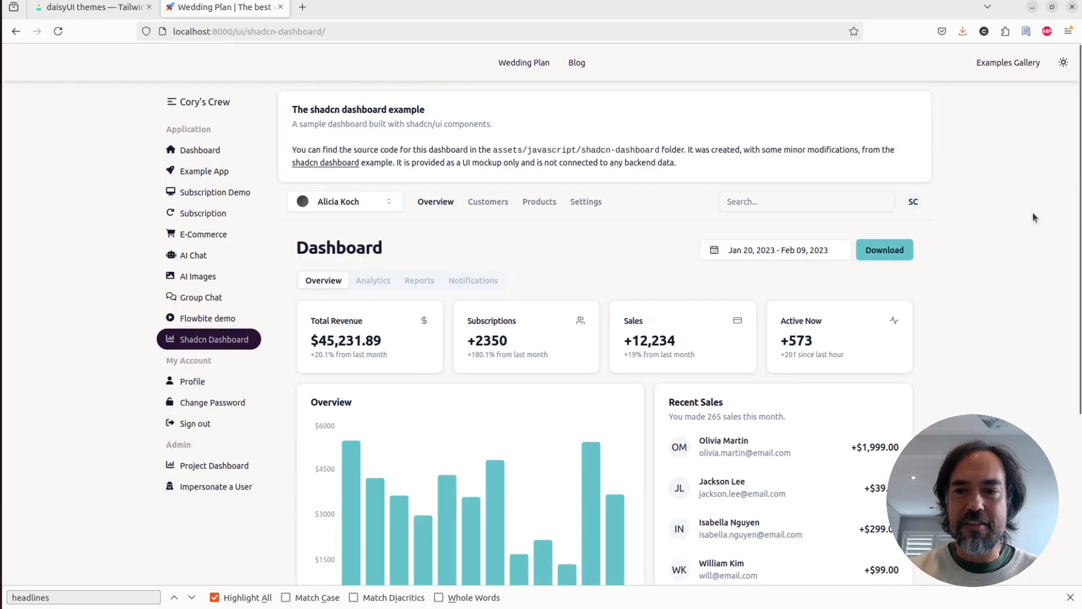
{"action": "mouse_move", "coordinate": [1056, 59]}
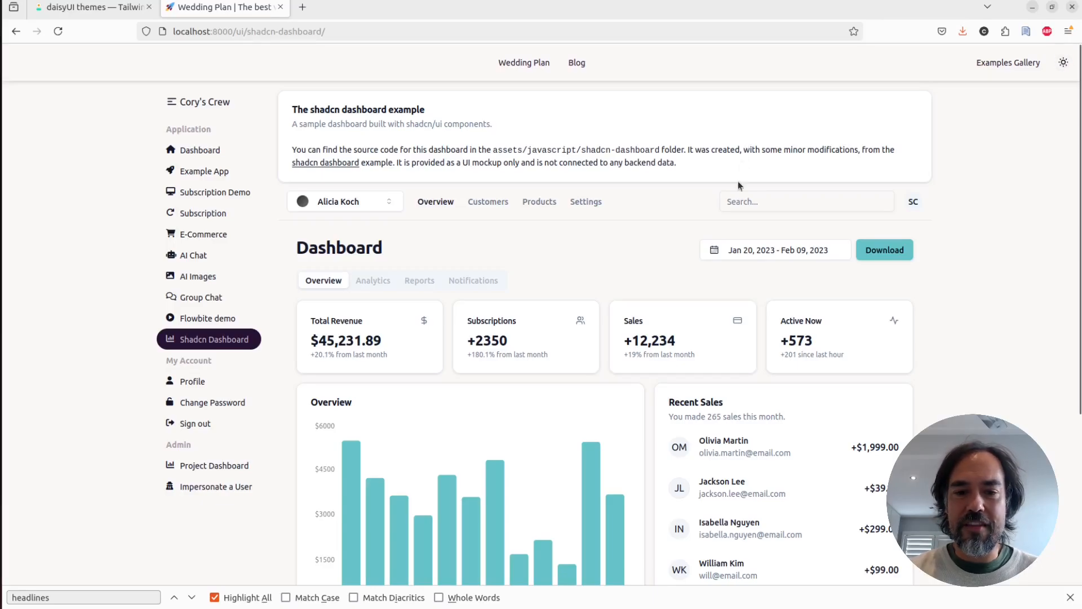
{"action": "mouse_move", "coordinate": [613, 415]}
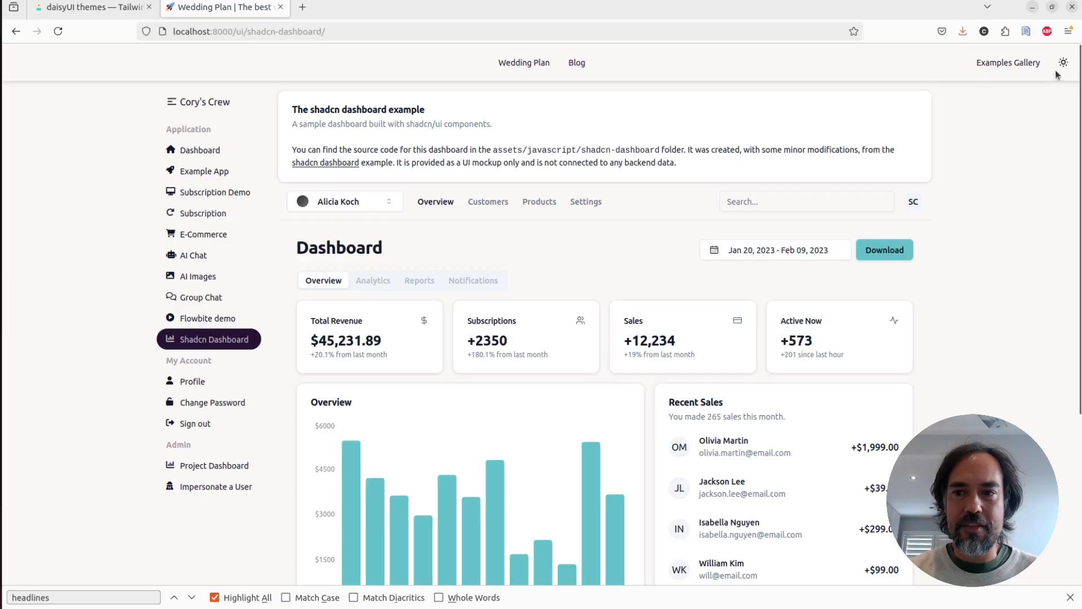
{"action": "left_click", "coordinate": [1064, 62]}
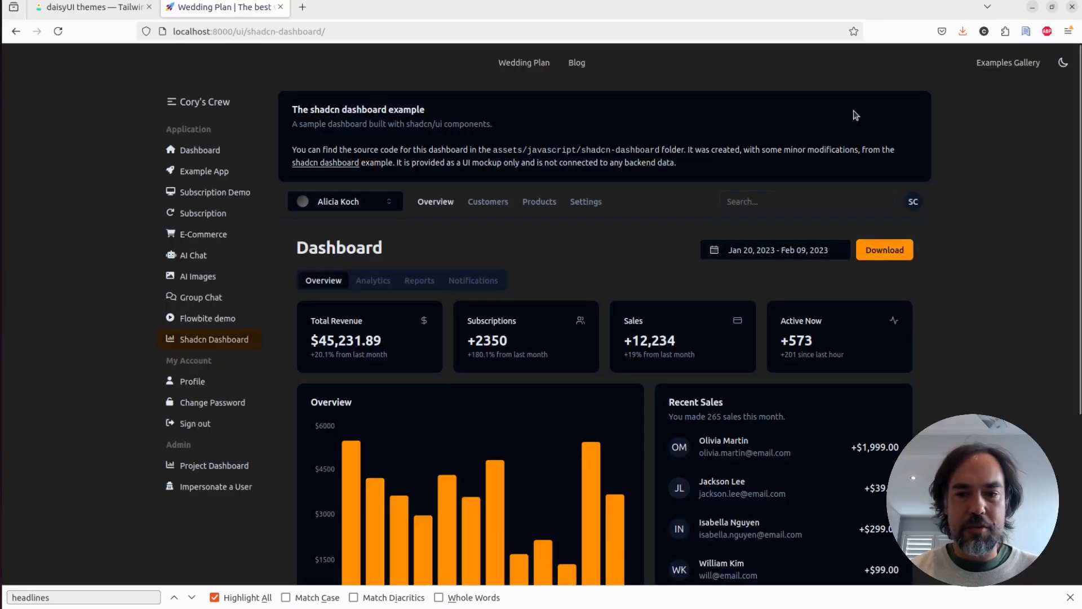
{"action": "mouse_move", "coordinate": [987, 114]}
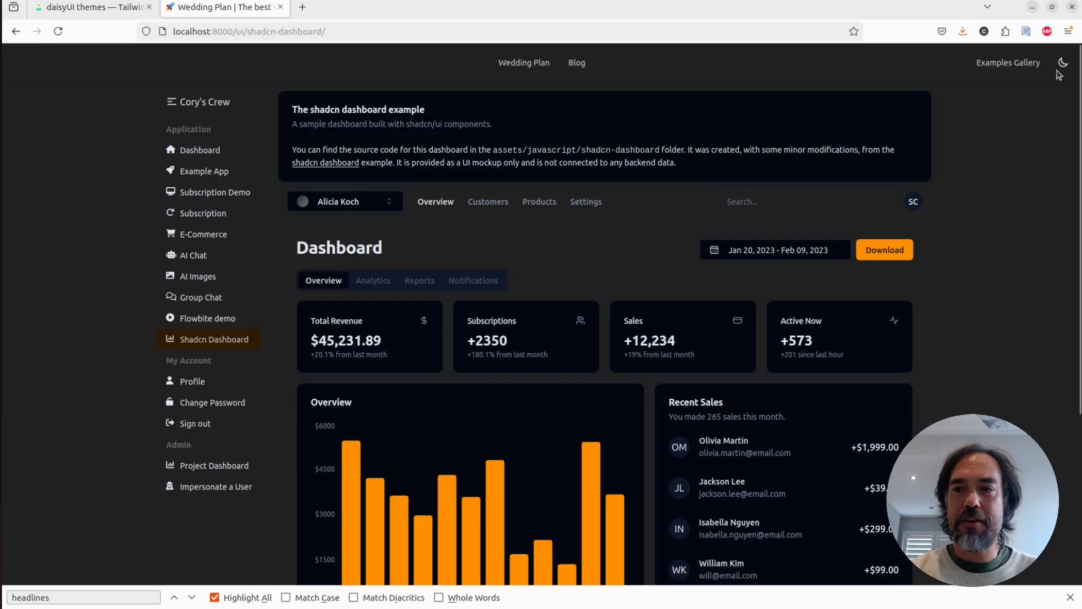
{"action": "left_click", "coordinate": [1062, 62]}
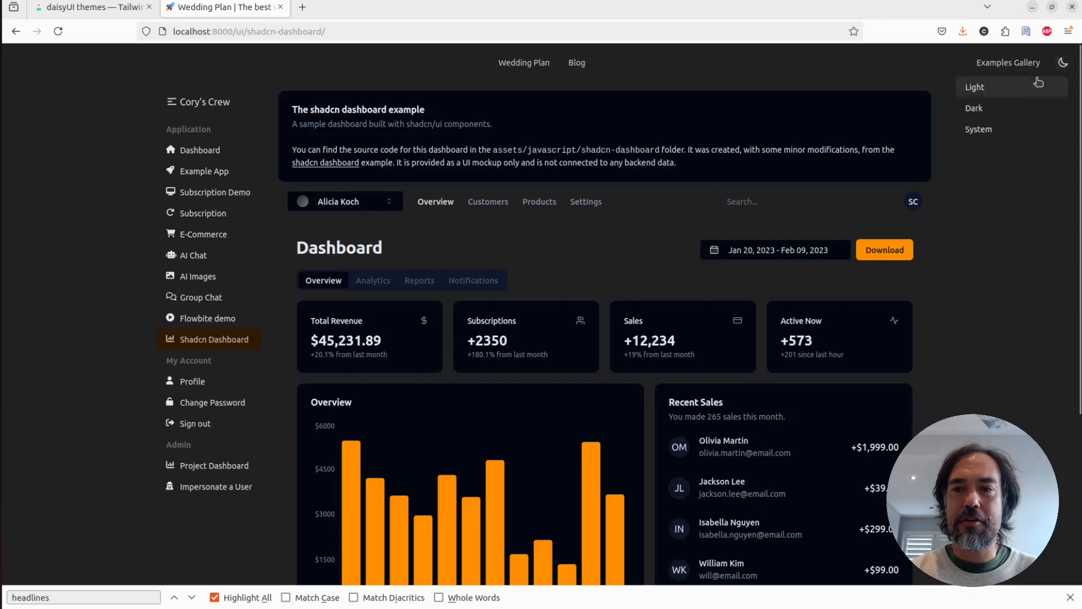
{"action": "left_click", "coordinate": [975, 86]}
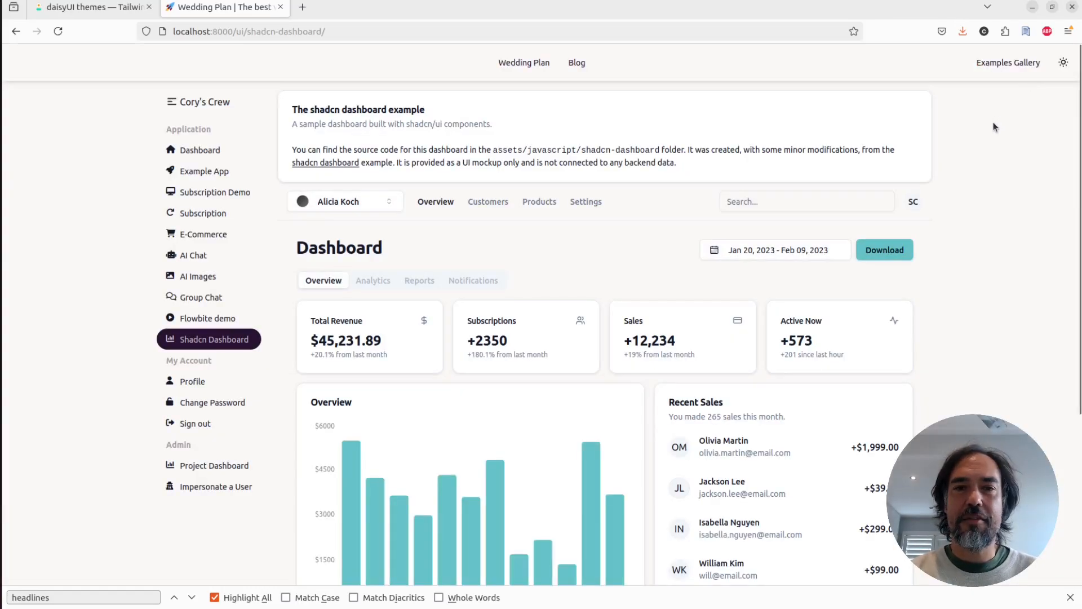